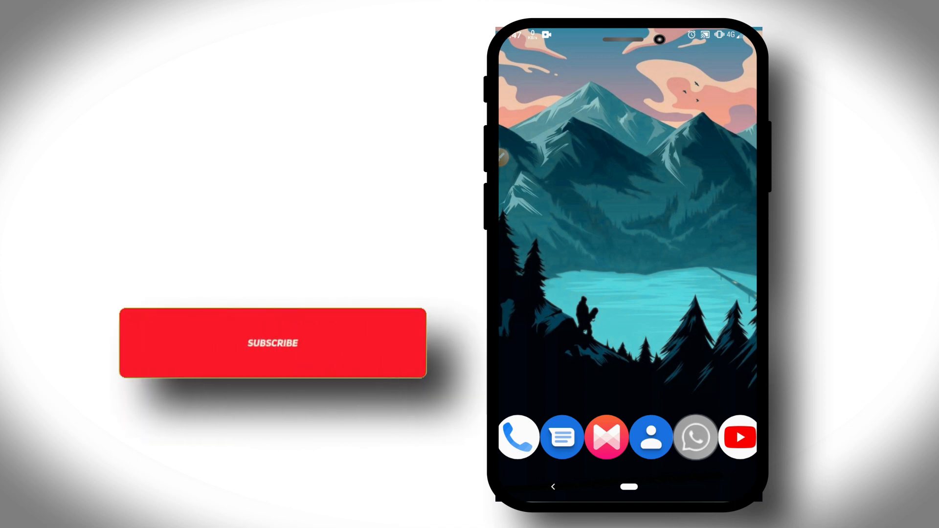
Step: Open the app drawer from the Android home screen
left_click(272, 343)
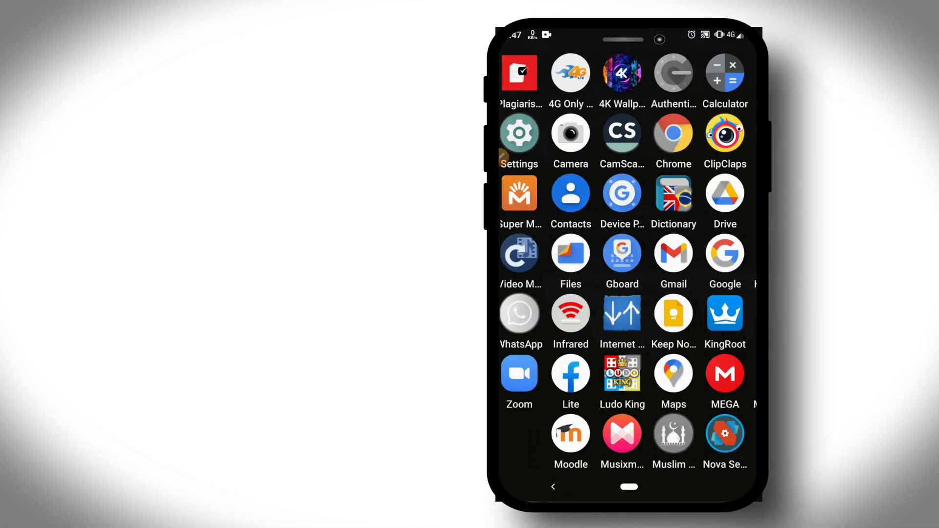
Step: Launch Settings and open the System category
scroll("down", 3)
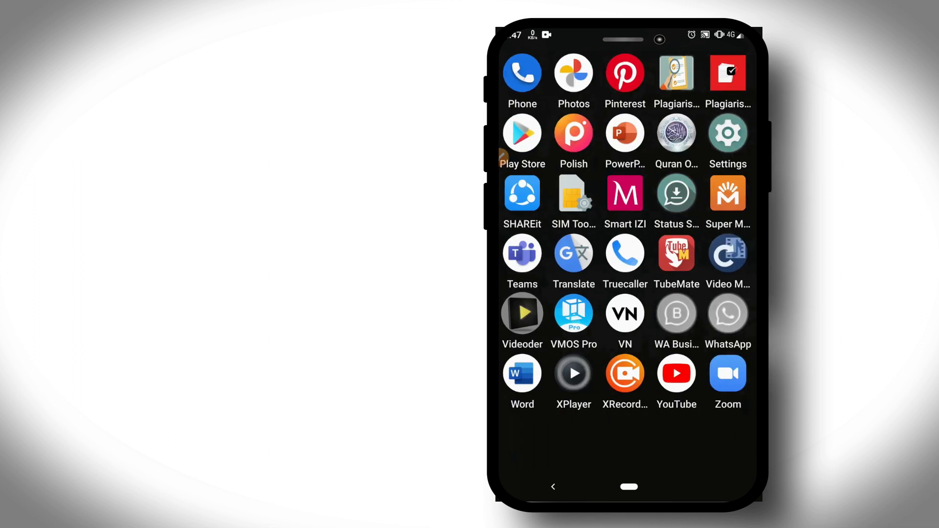
left_click(728, 132)
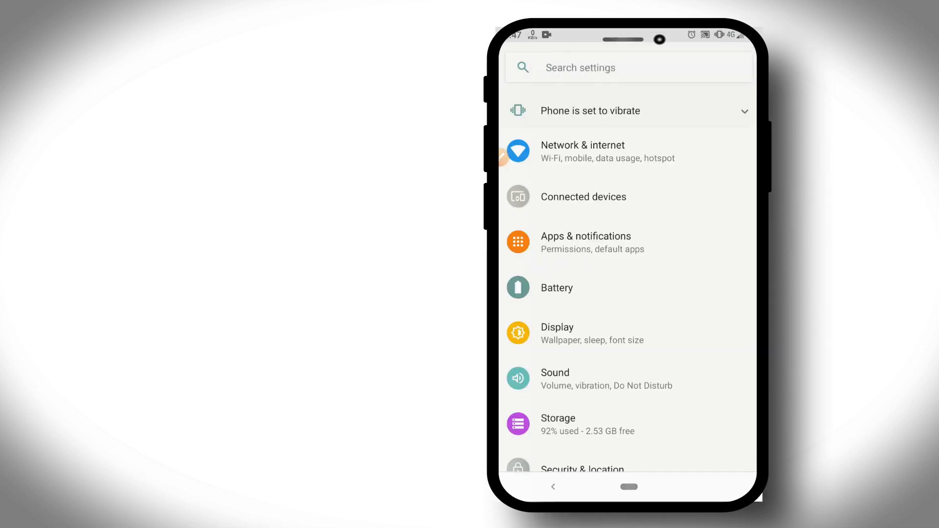
scroll("down", 3)
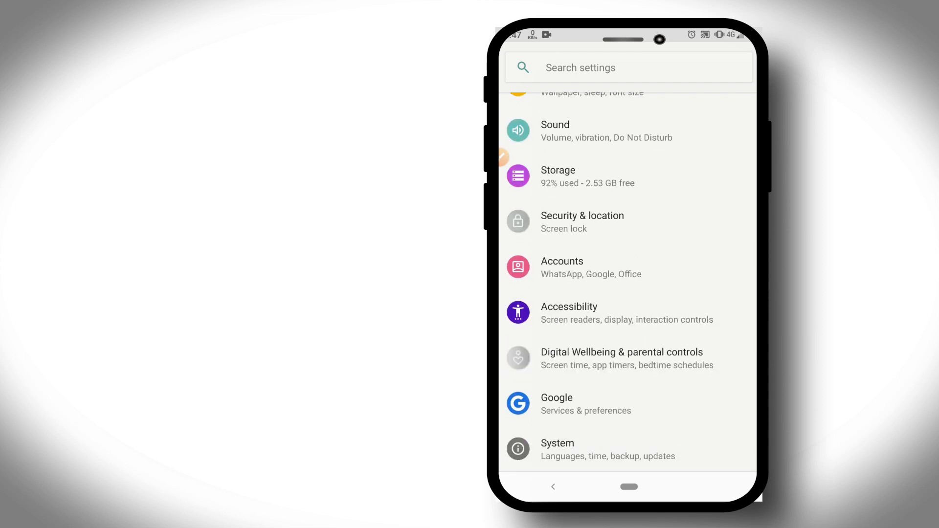
left_click(622, 449)
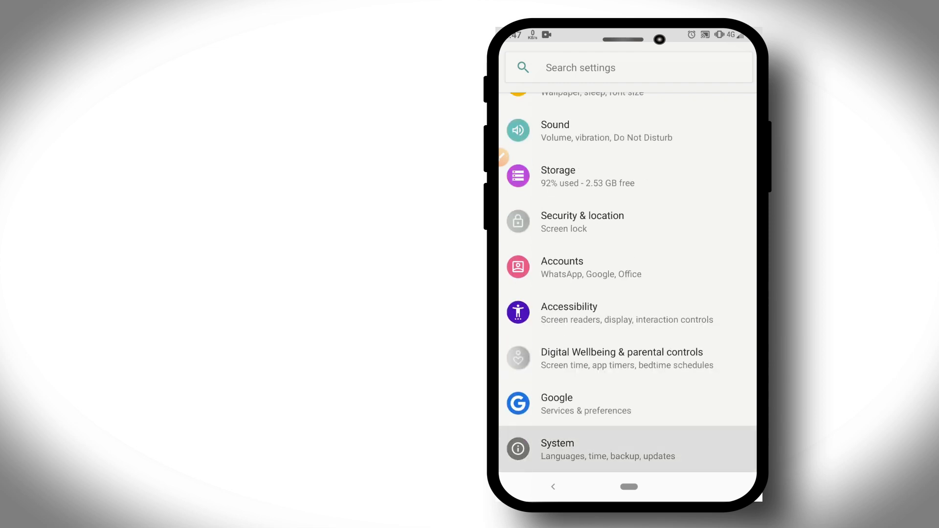
left_click(606, 448)
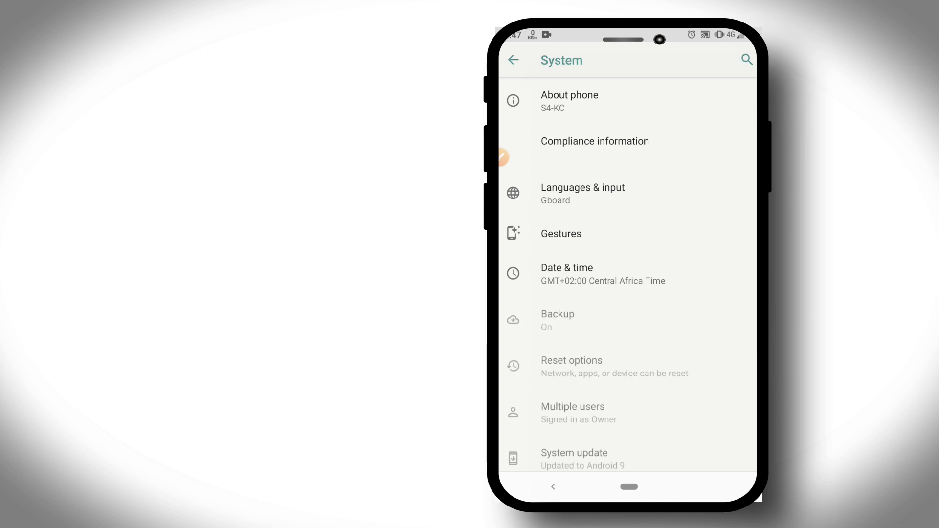
Step: Open About phone and tap Build number to unlock developer options
left_click(623, 448)
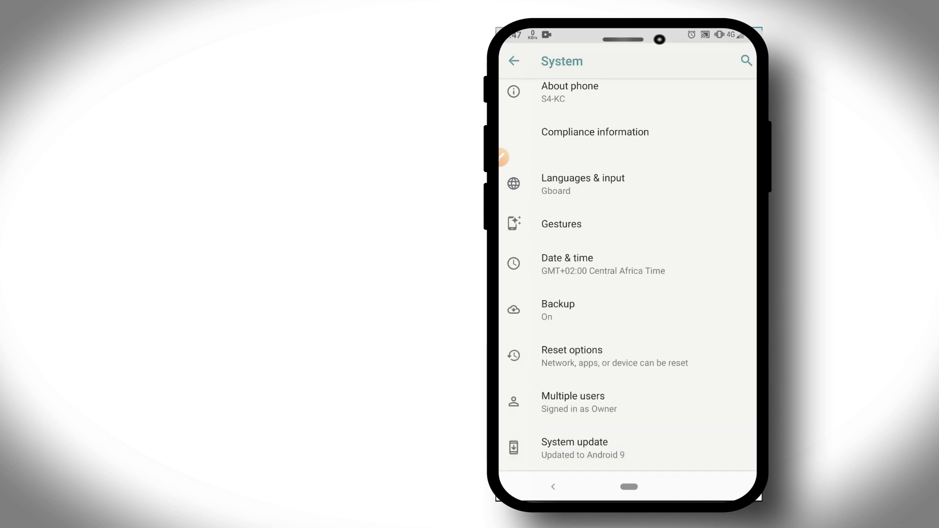
scroll("down", 3)
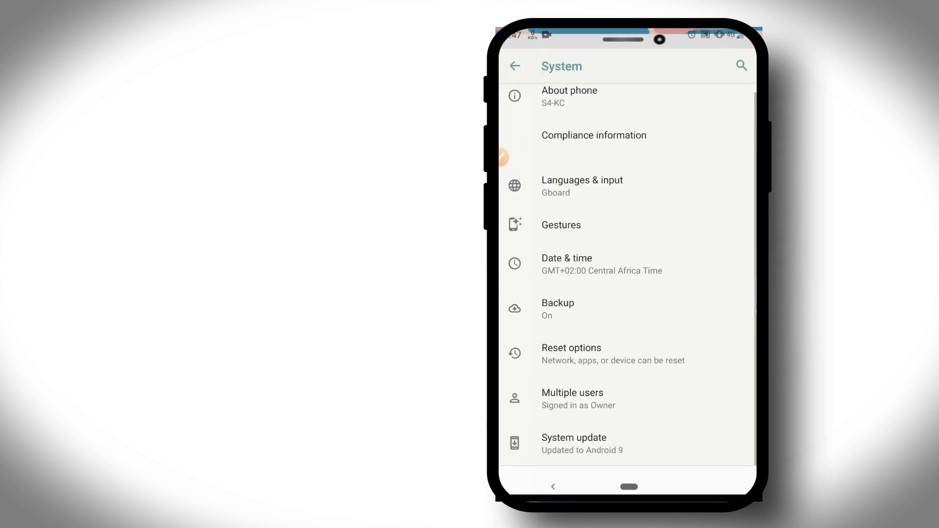
left_click(569, 96)
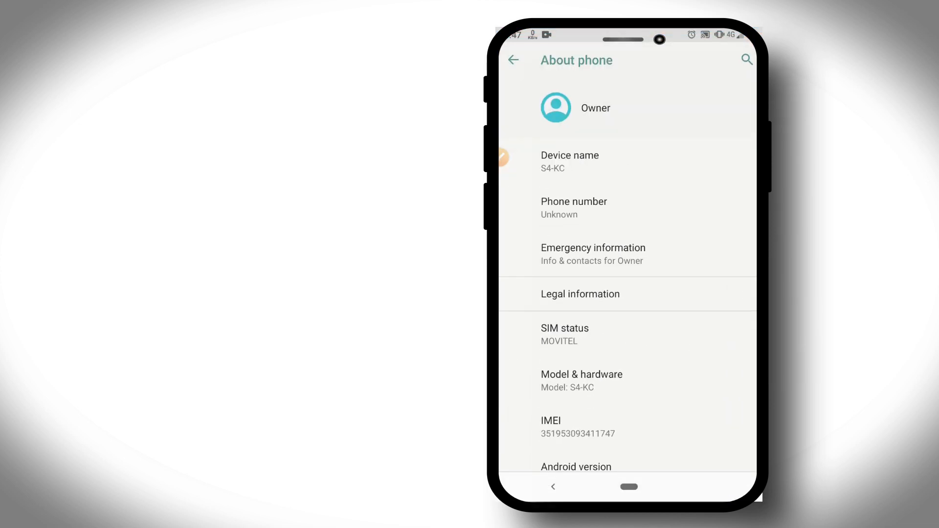
scroll("down", 3)
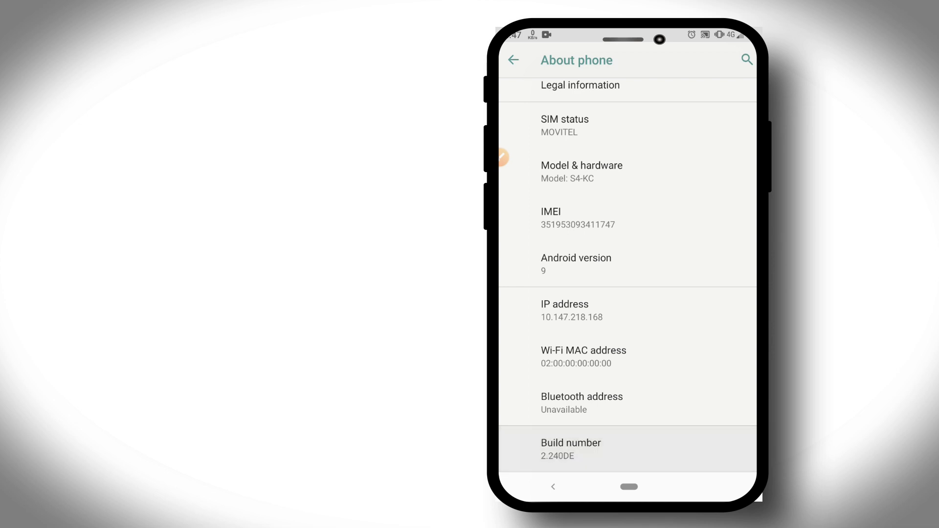
left_click(571, 449)
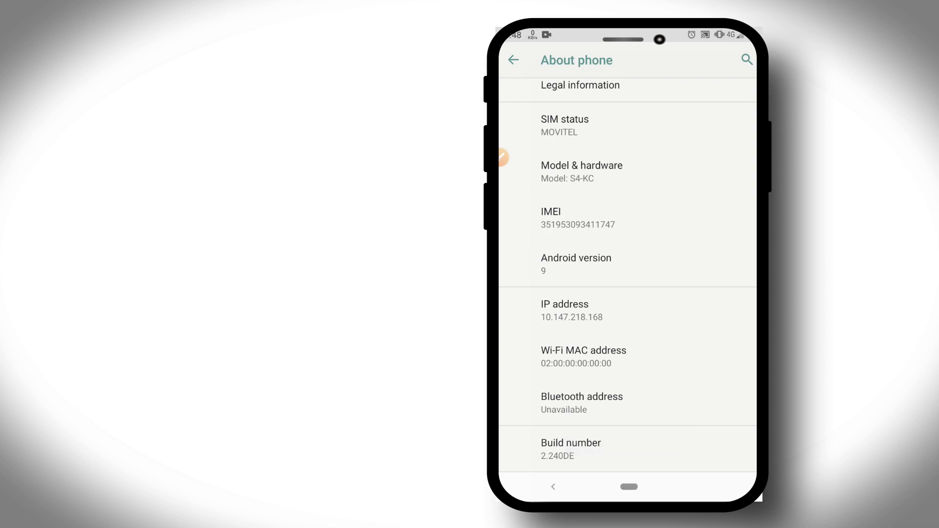
Step: Return to System, open Developer options, and enable USB debugging with confirmation
left_click(513, 59)
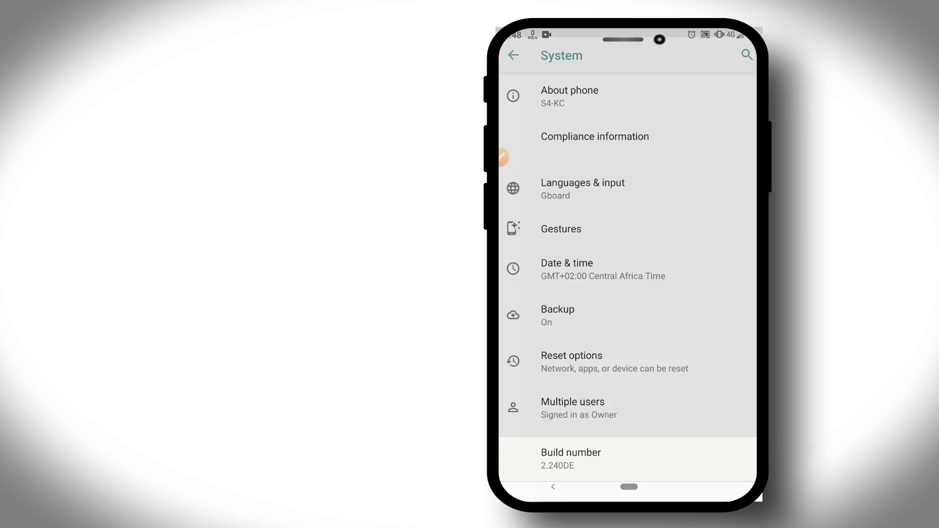
scroll("down", 3)
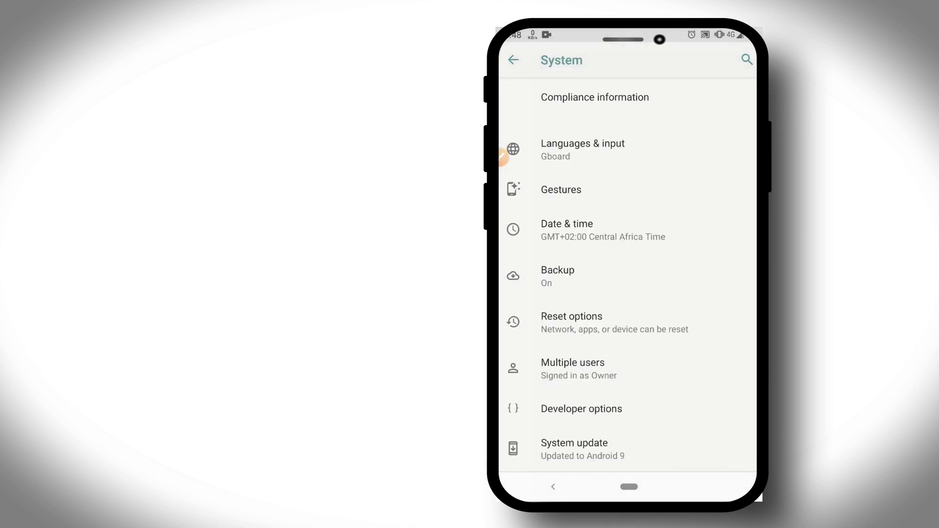
scroll("down", 3)
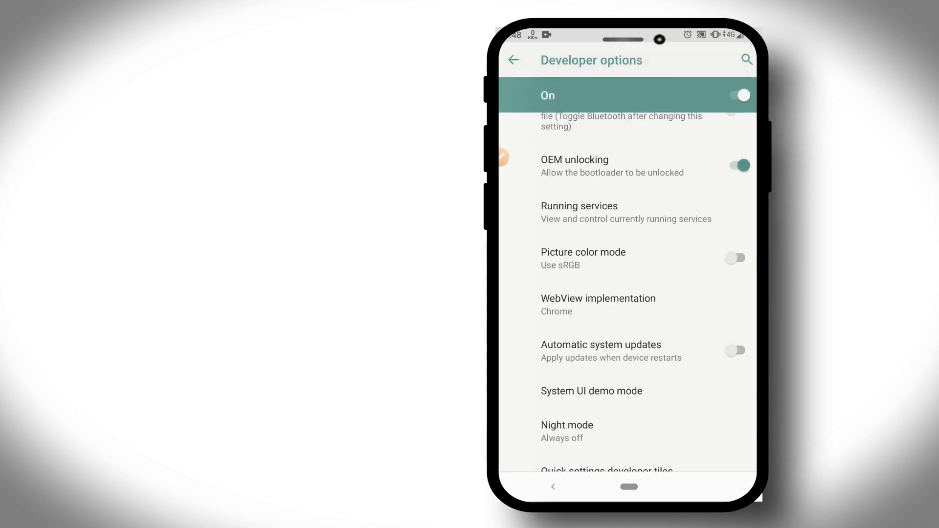
scroll("down", 3)
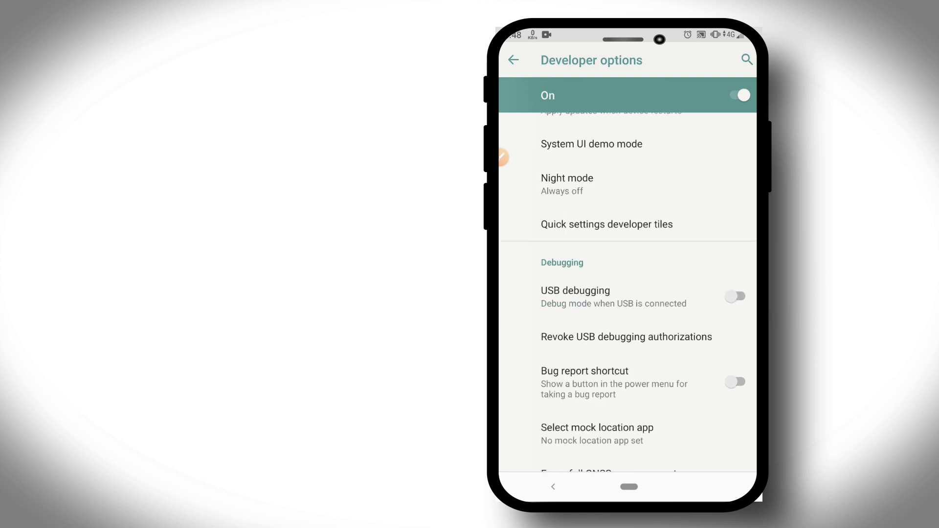
left_click(734, 296)
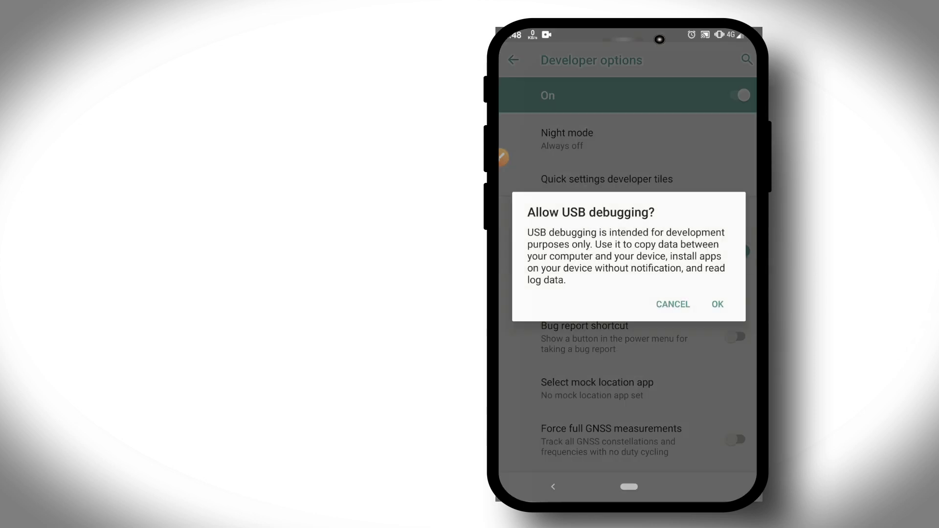
left_click(717, 304)
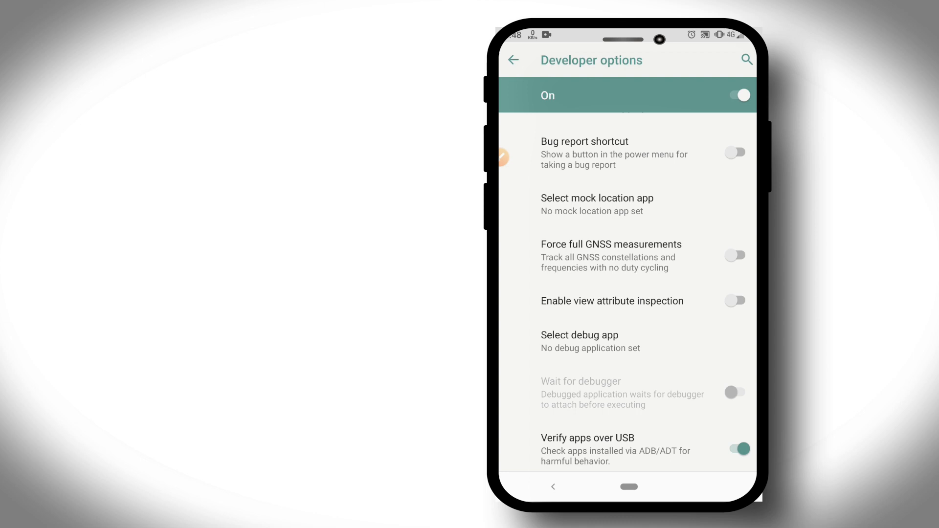
scroll("down", 3)
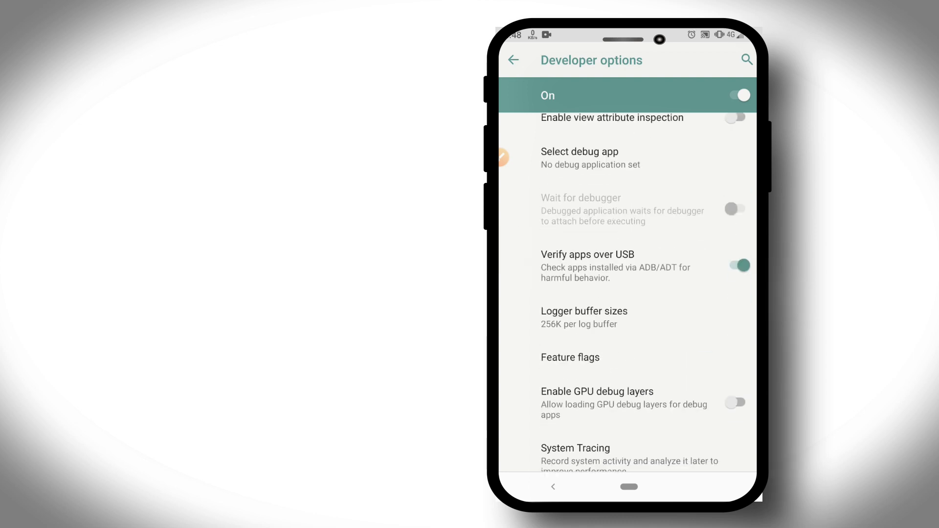
scroll("down", 3)
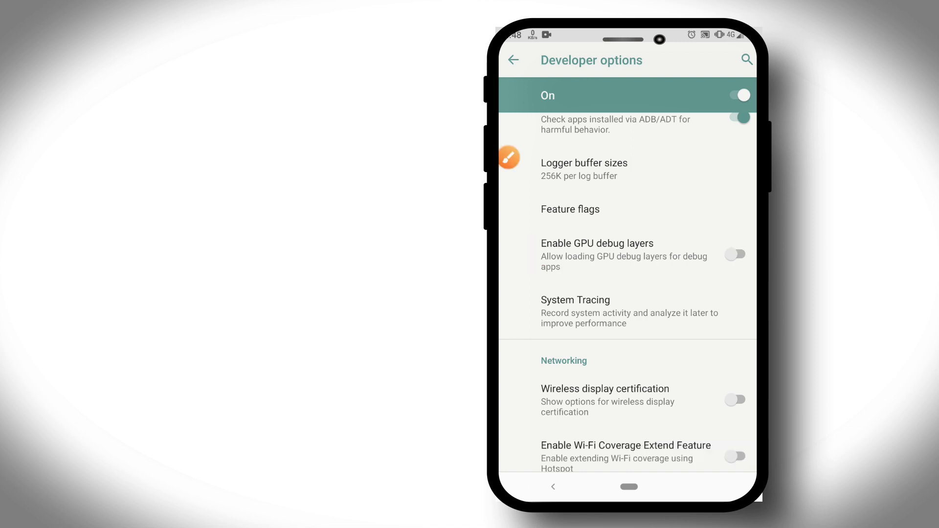
Step: Set the window, transition and animator animation scales to off
scroll("down", 3)
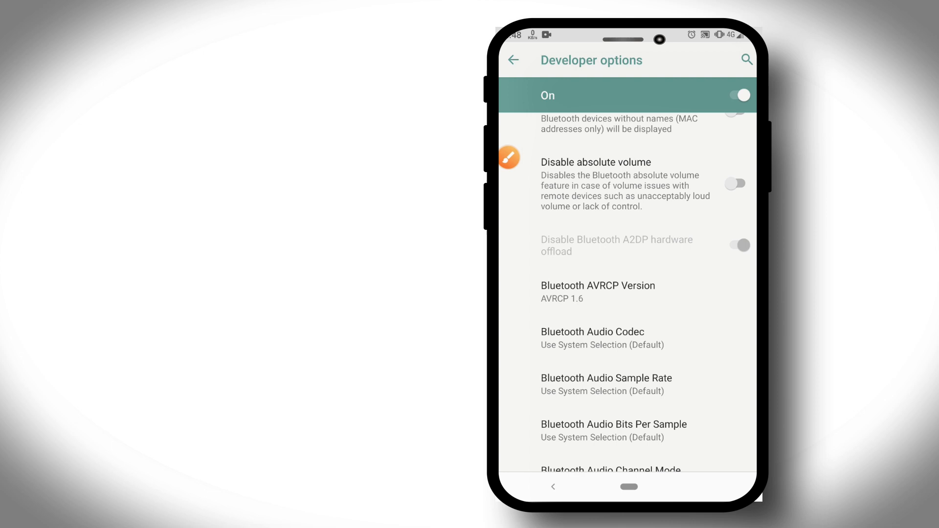
scroll("down", 3)
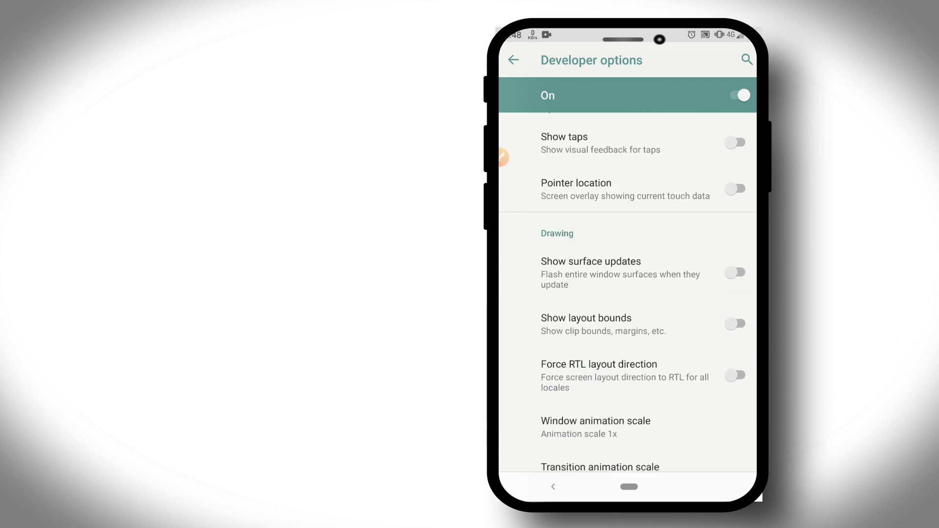
scroll("down", 3)
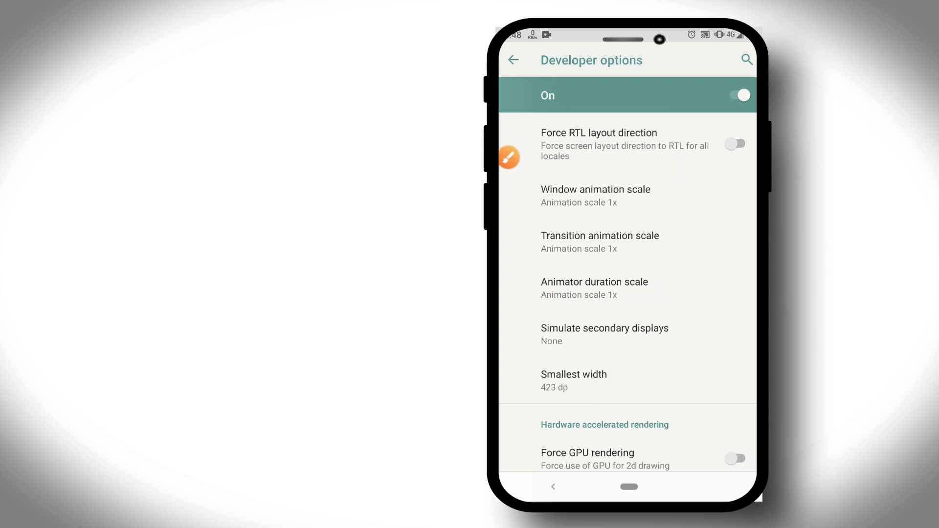
left_click(595, 196)
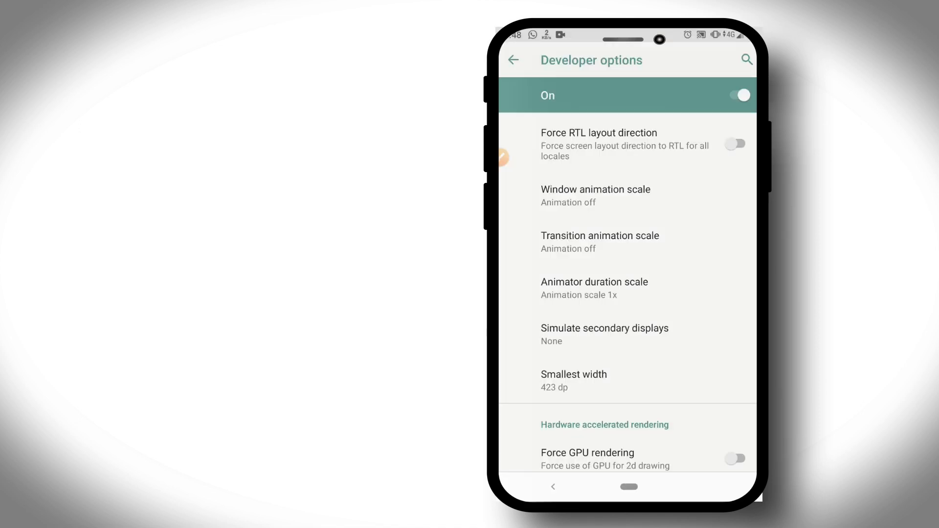
left_click(594, 288)
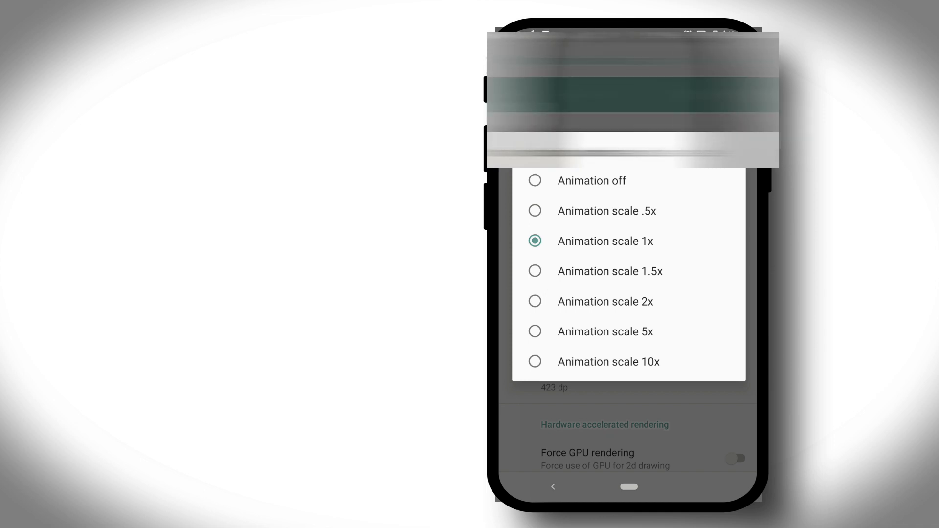
left_click(591, 181)
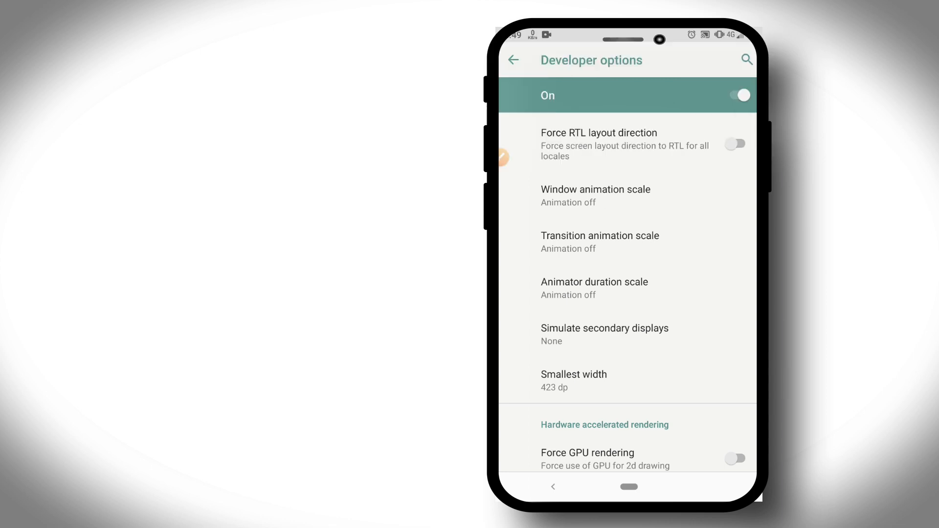
Step: Enable Force GPU rendering in Developer options
scroll("down", 3)
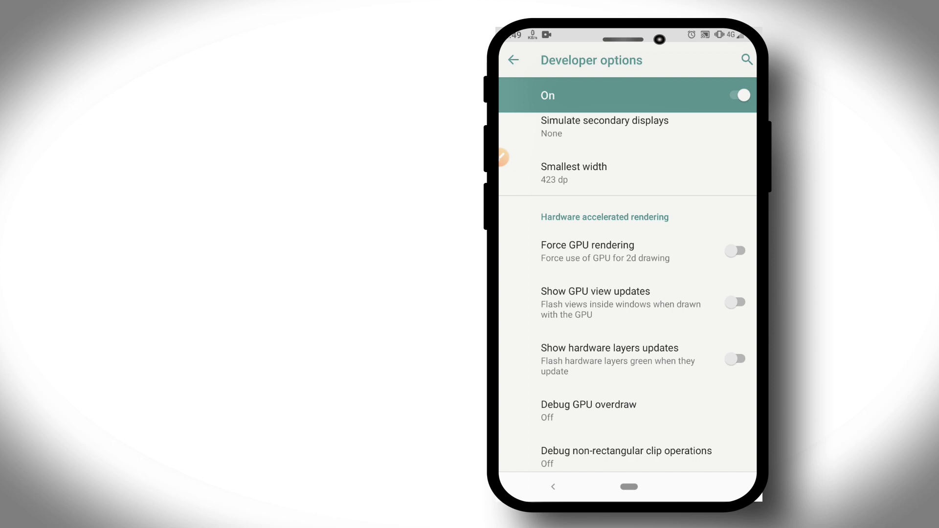
left_click(734, 250)
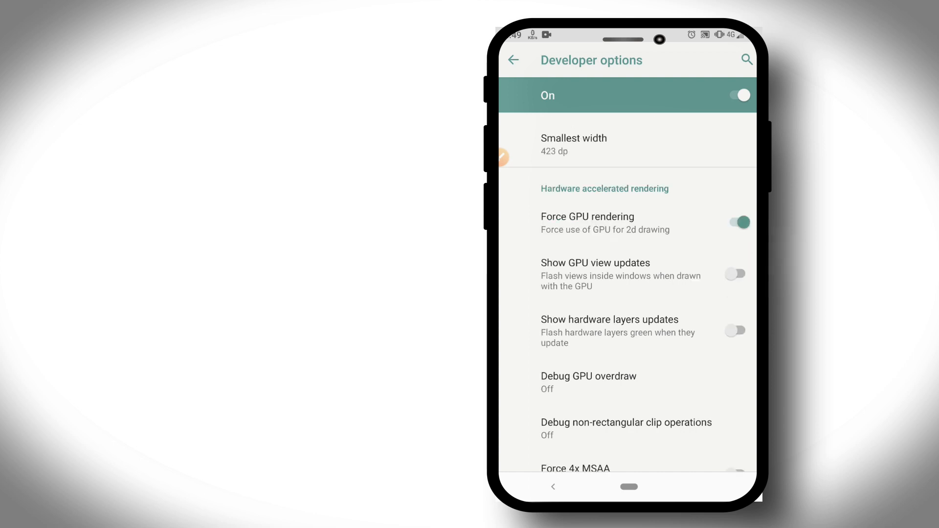
scroll("down", 3)
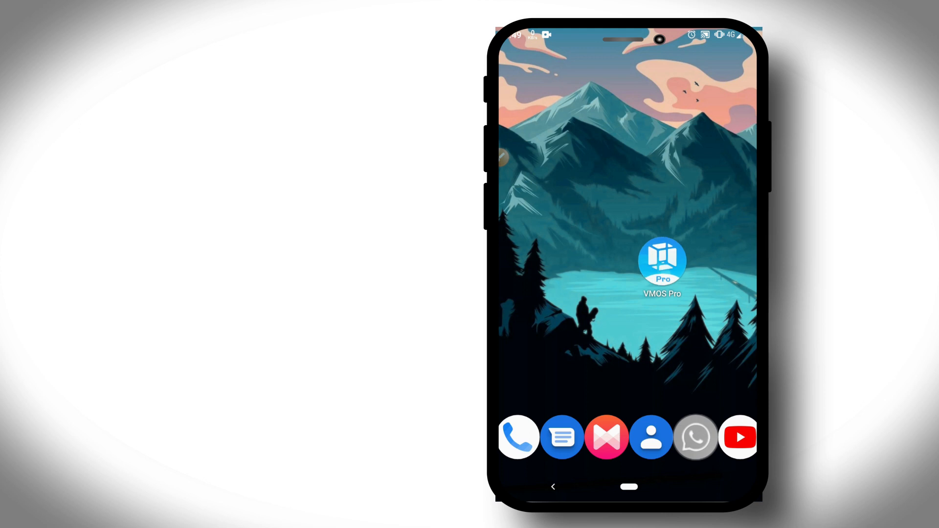
Step: Launch VMOS Pro and open the add-virtual-machine catalogue from its plus card
left_click(661, 262)
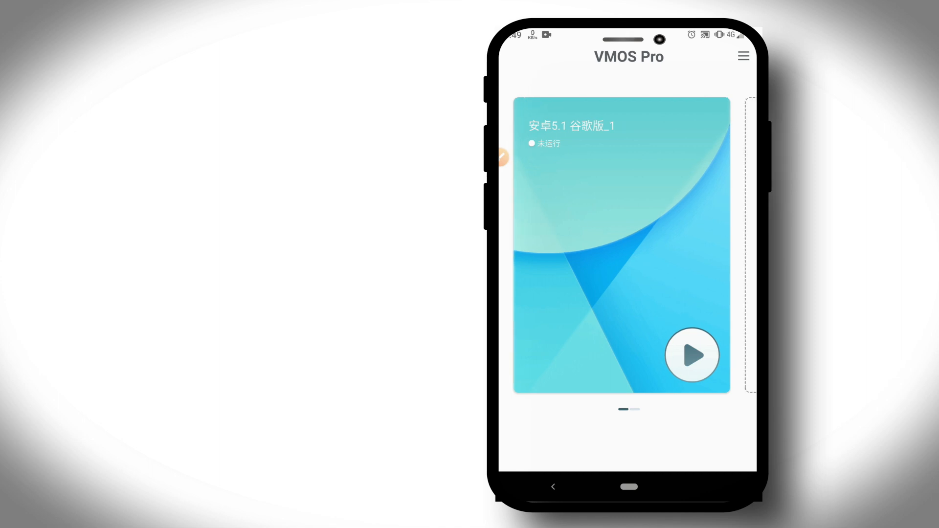
scroll("left", 3)
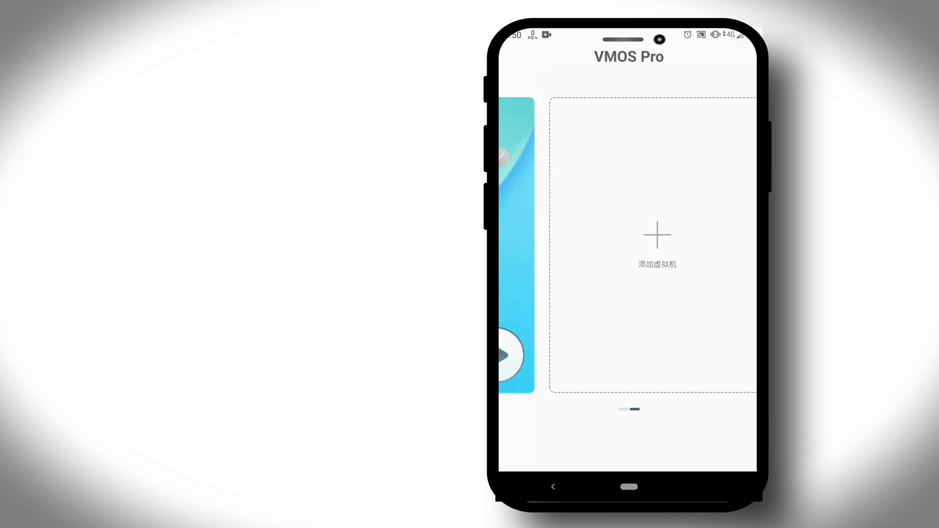
left_click(656, 246)
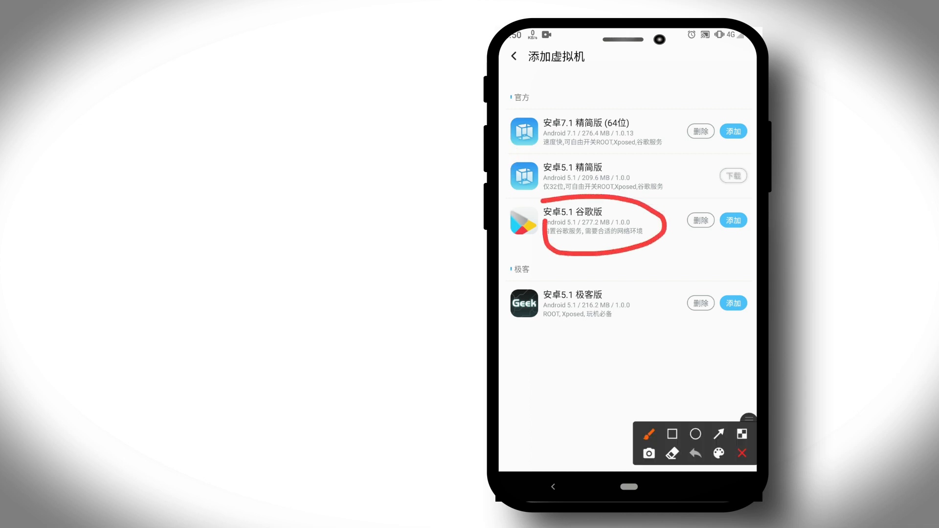
Step: Pick the Android 5.1 Google edition and return to the VMOS Pro overview
left_click(742, 453)
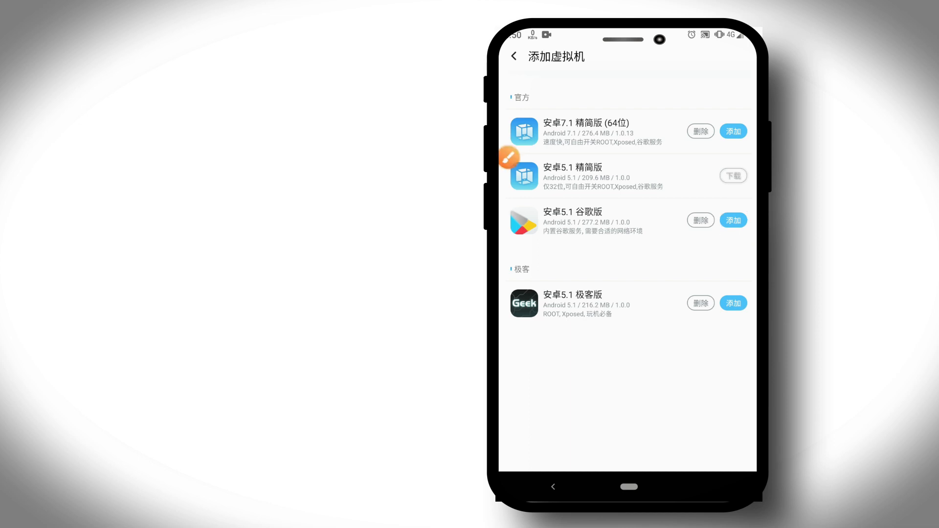
left_click(515, 56)
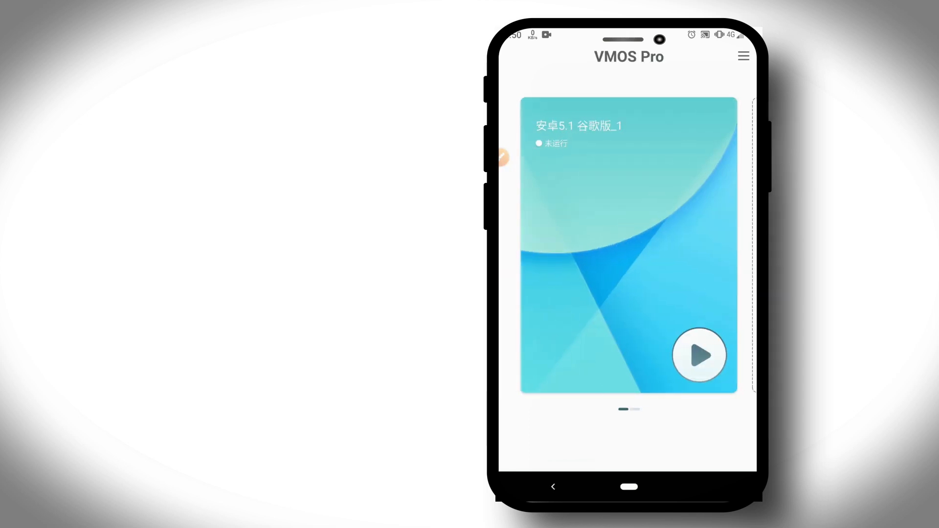
Step: Boot the Android 5.1 Google virtual machine with its play button
left_click(699, 356)
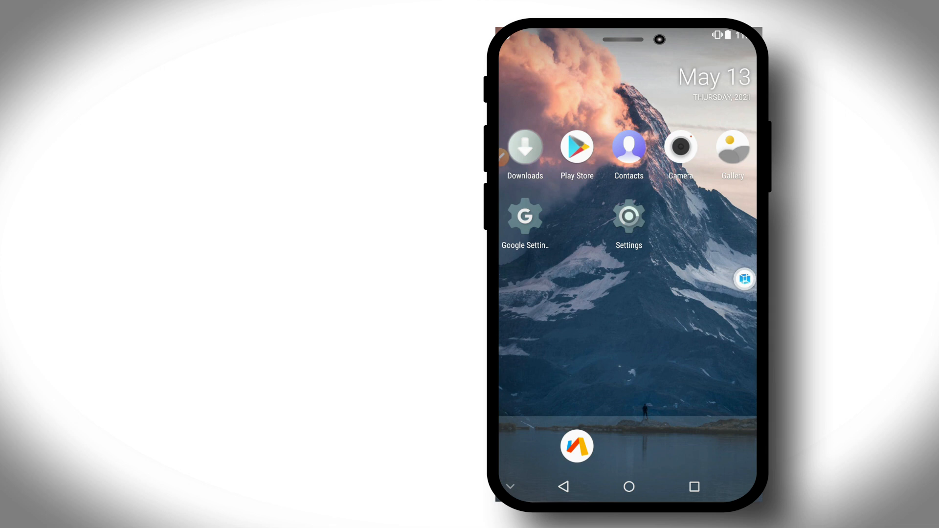
Step: In the VM, unlock developer mode via Build number and open Developer options
left_click(628, 216)
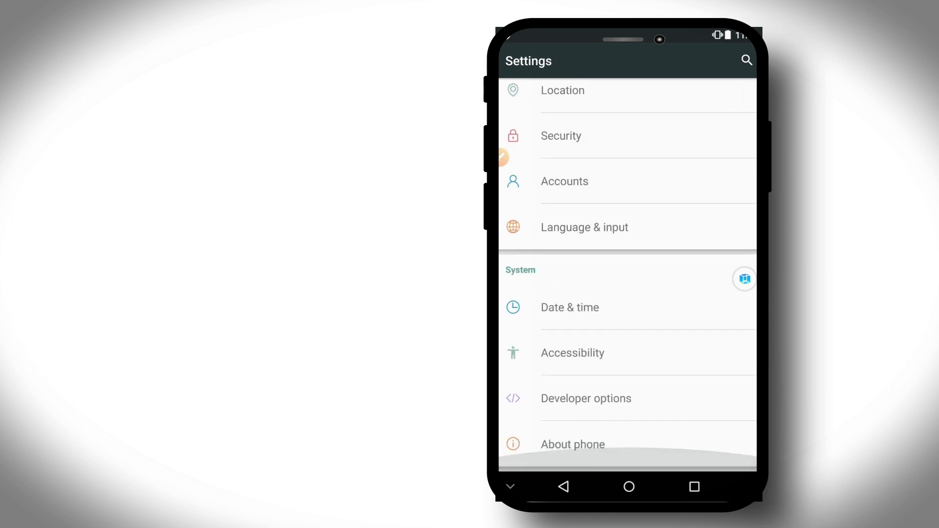
left_click(572, 445)
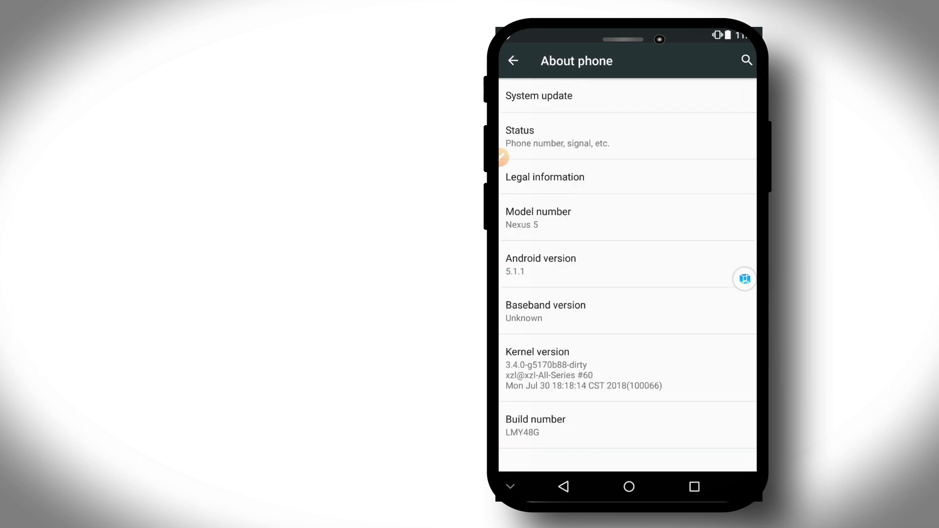
left_click(627, 425)
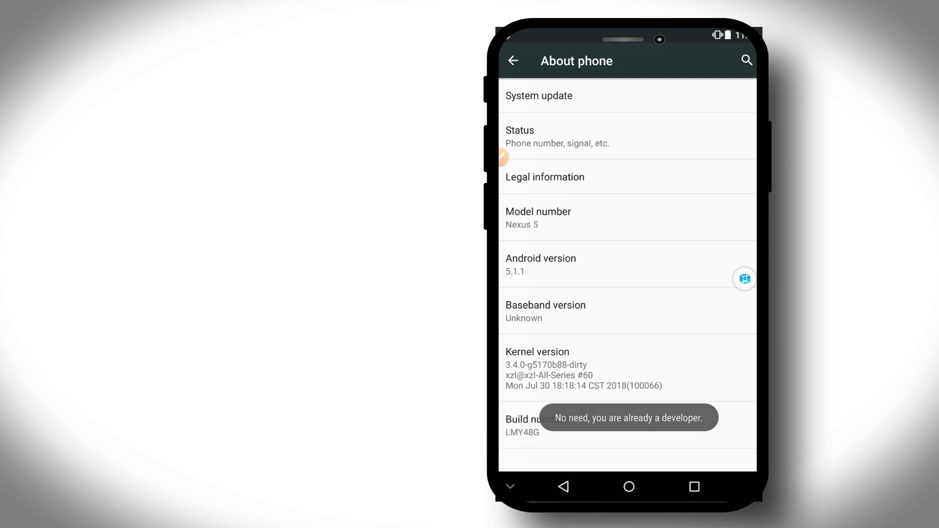
left_click(512, 61)
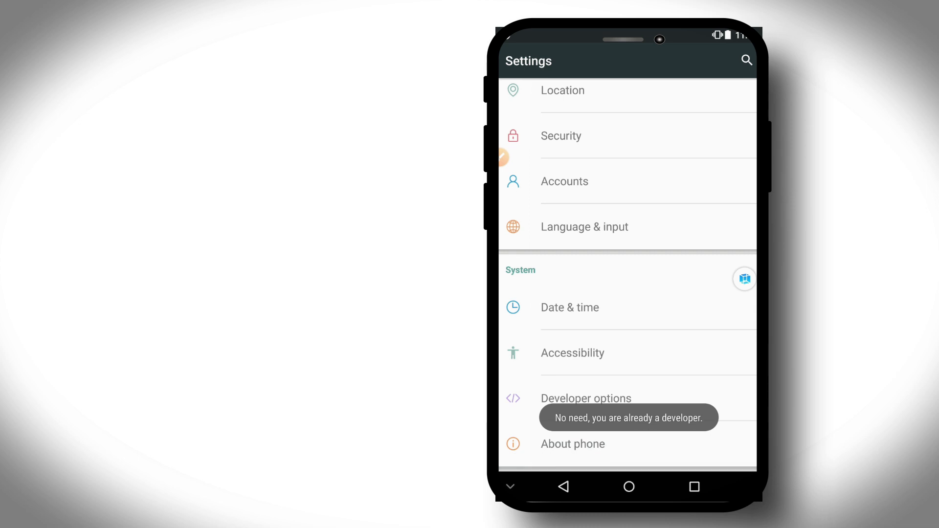
left_click(586, 398)
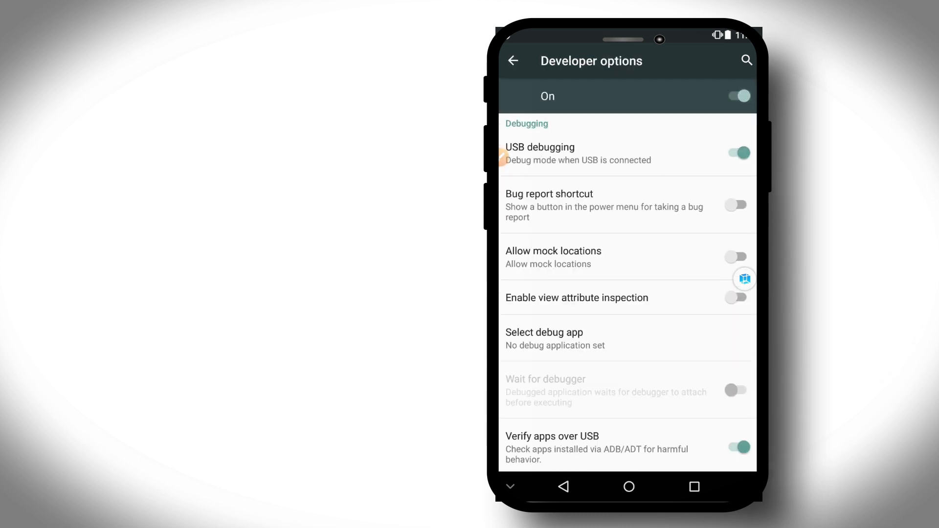
scroll("down", 3)
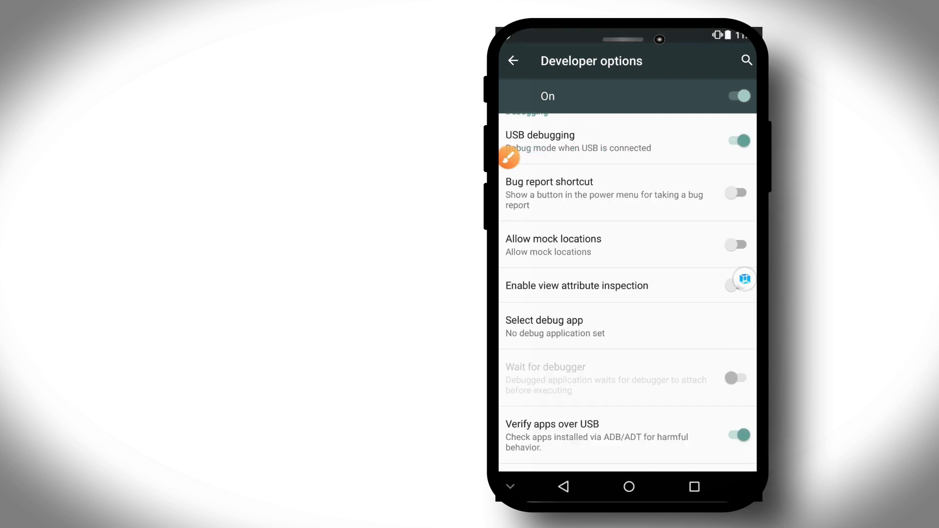
scroll("down", 3)
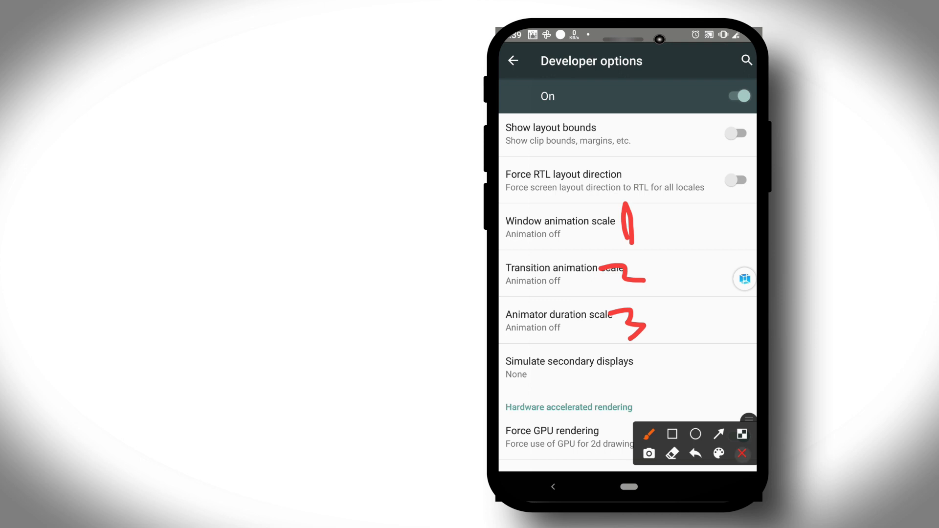
Step: Confirm Force GPU rendering is on, then leave Settings for the VM home screen
scroll("down", 3)
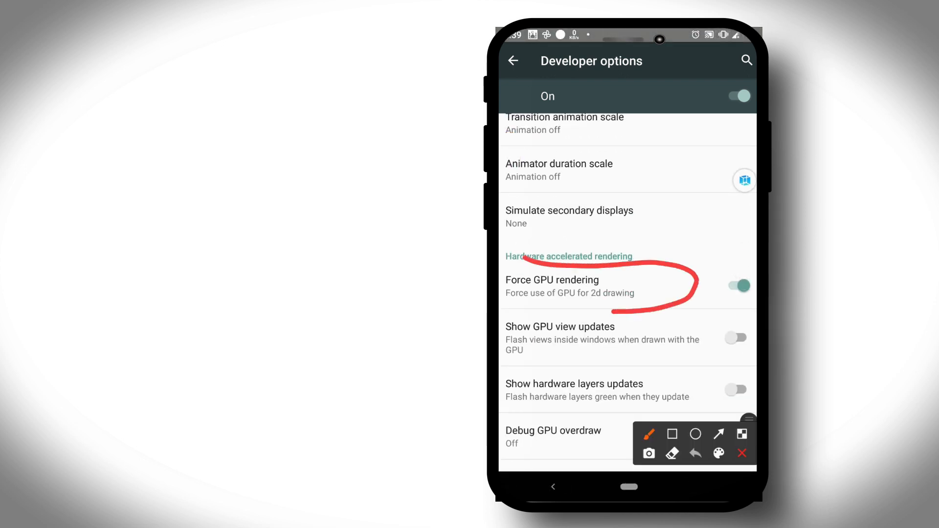
left_click(741, 453)
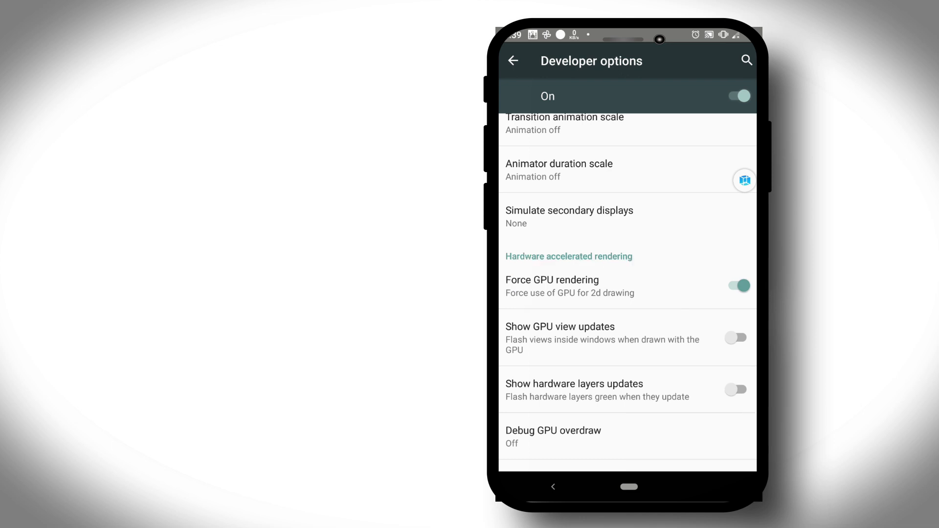
left_click(512, 60)
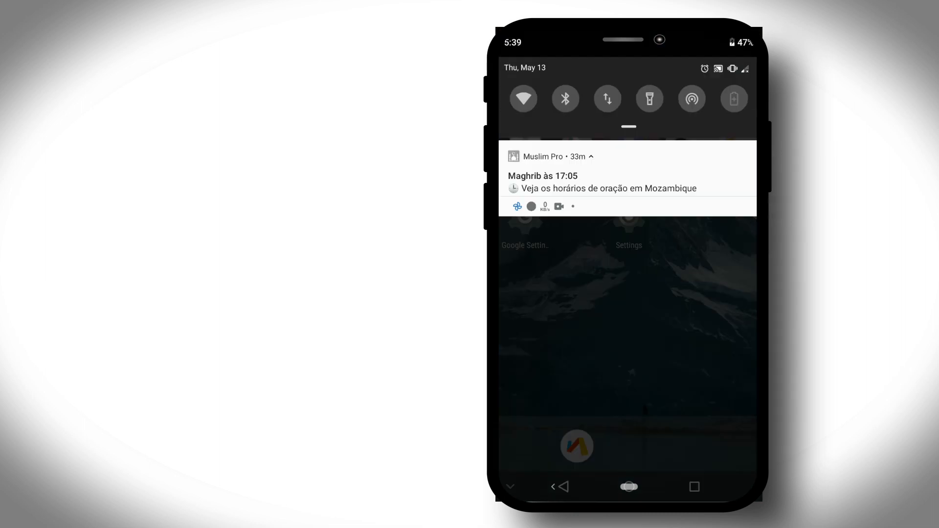
Step: Launch Google Play Store in the virtual machine and begin Google account sign-in
left_click(606, 99)
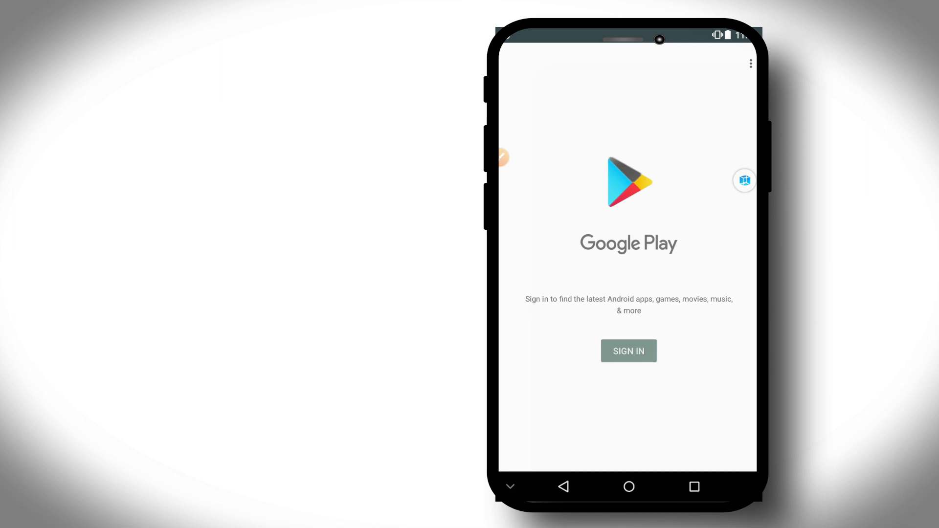
left_click(628, 351)
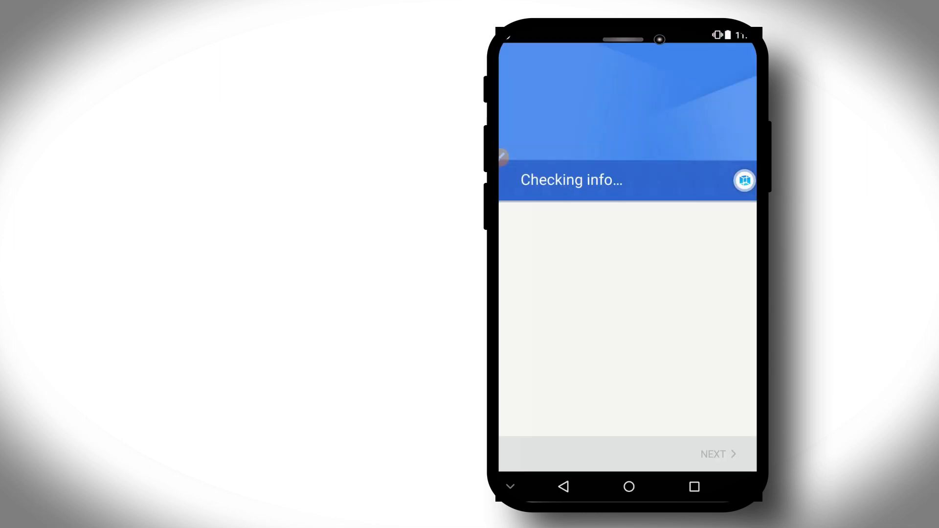